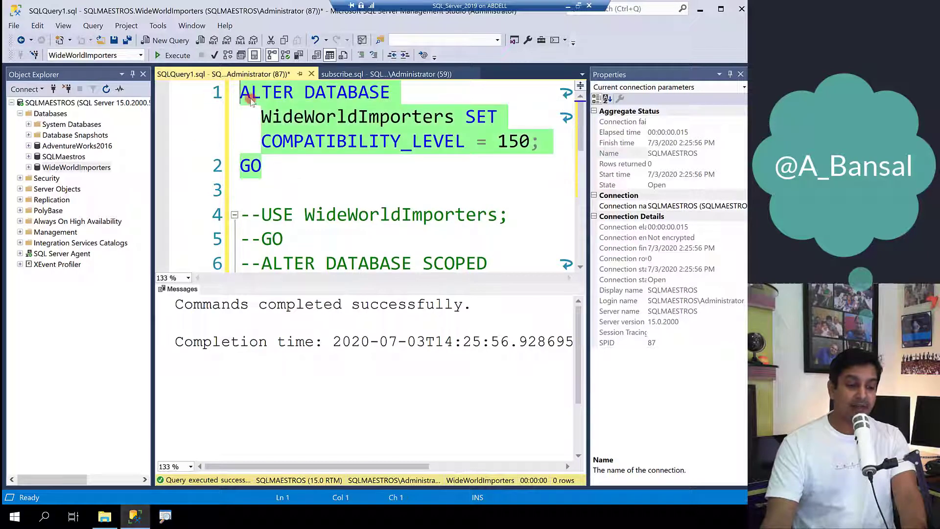
# Select the SELECT * FROM Sales.Orders query sorted by OrderDate after the compatibility change.
pyautogui.click(314, 168)
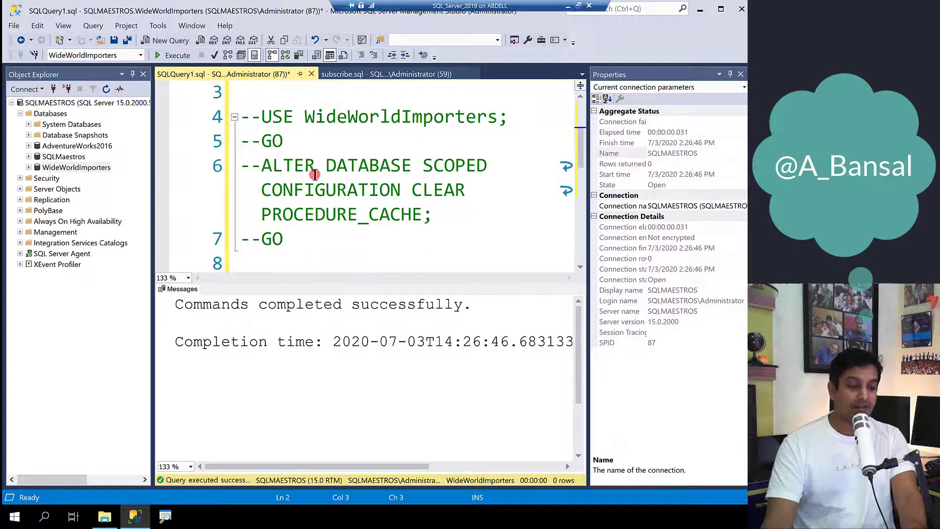
pyautogui.scroll(-3)
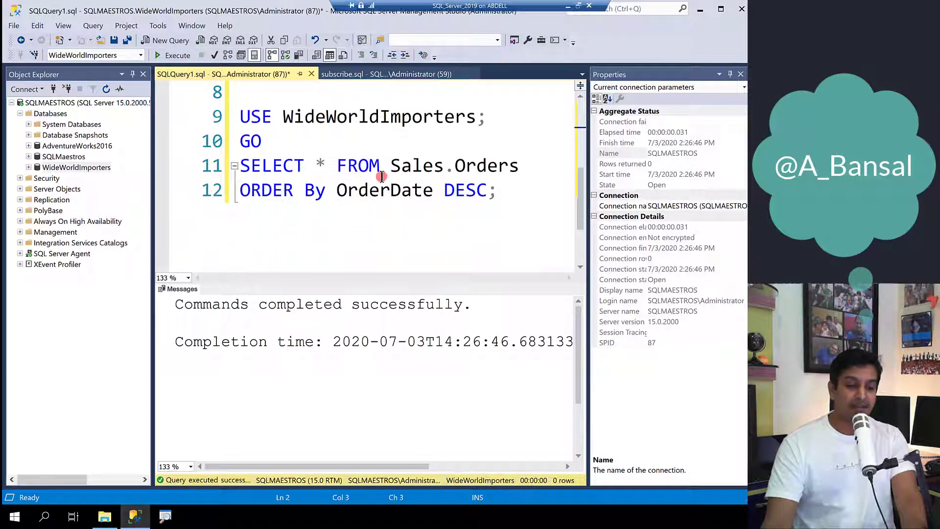
pyautogui.doubleClick(453, 166)
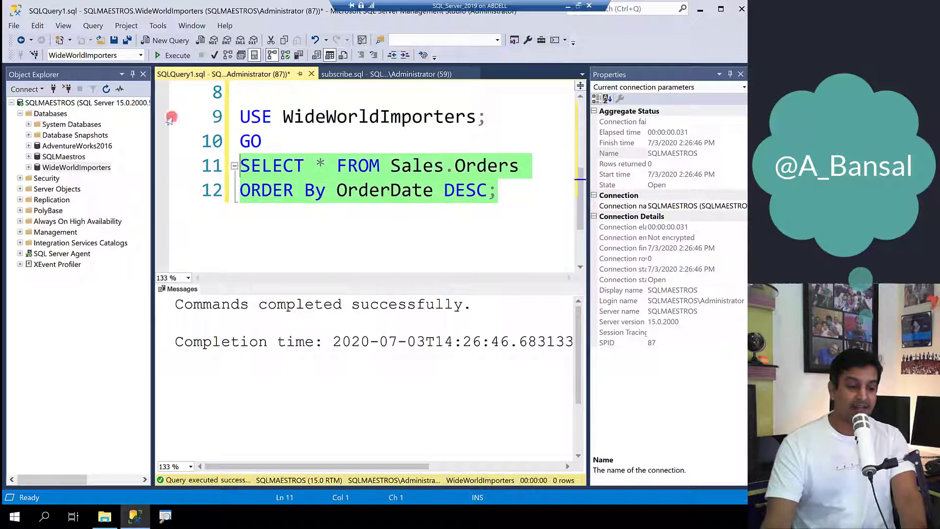
# Execute the Sales.Orders query (73,595 rows) and display its execution plan.
pyautogui.click(176, 55)
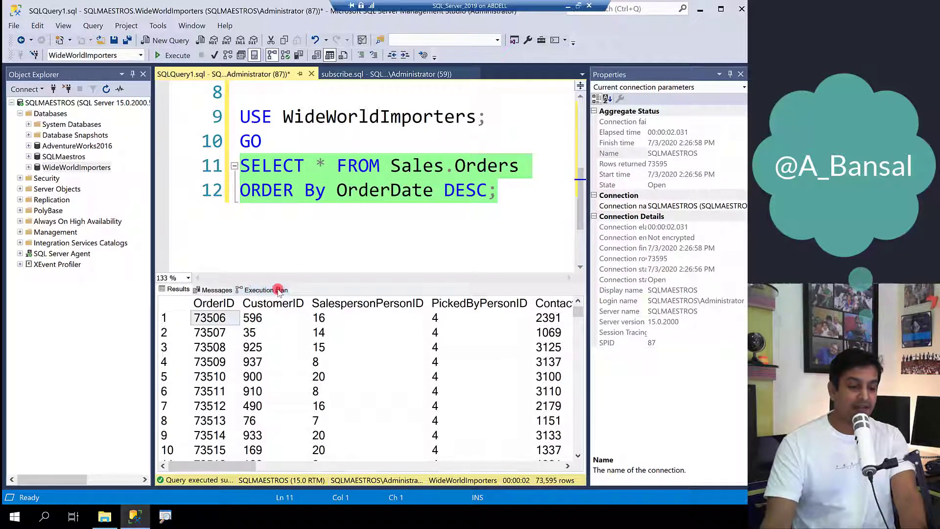
pyautogui.click(262, 290)
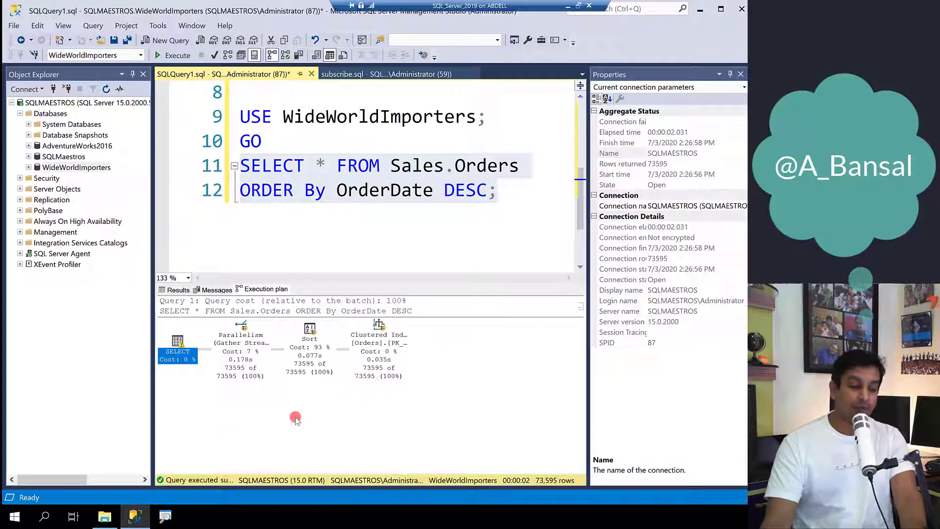
pyautogui.moveTo(175, 351)
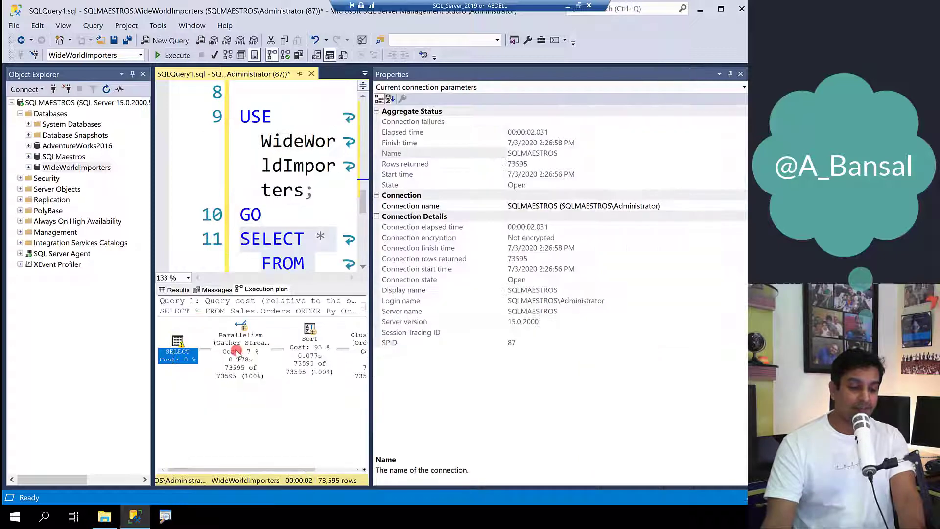
# Review the SELECT operator's MemoryGrantInfo: 1,234,880 granted, 11,296 used, feedback NoFirstExecution.
pyautogui.click(177, 350)
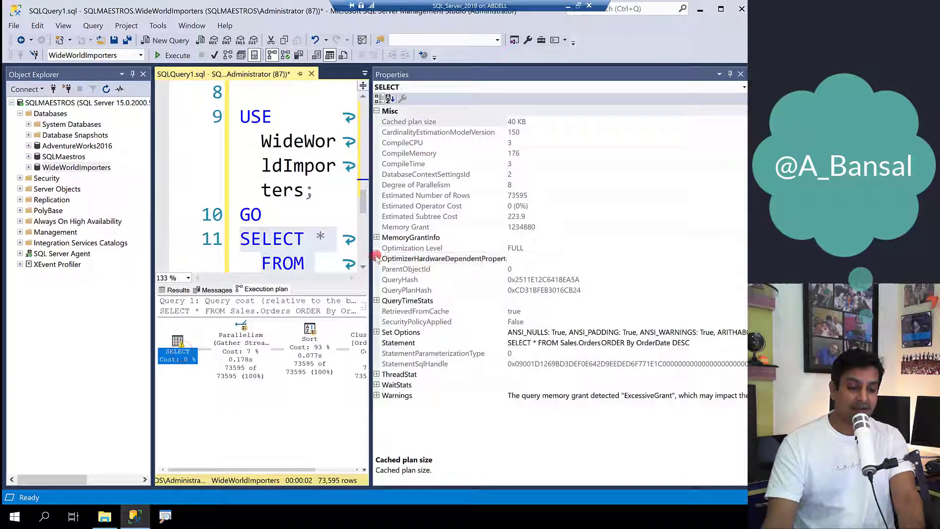
pyautogui.click(376, 237)
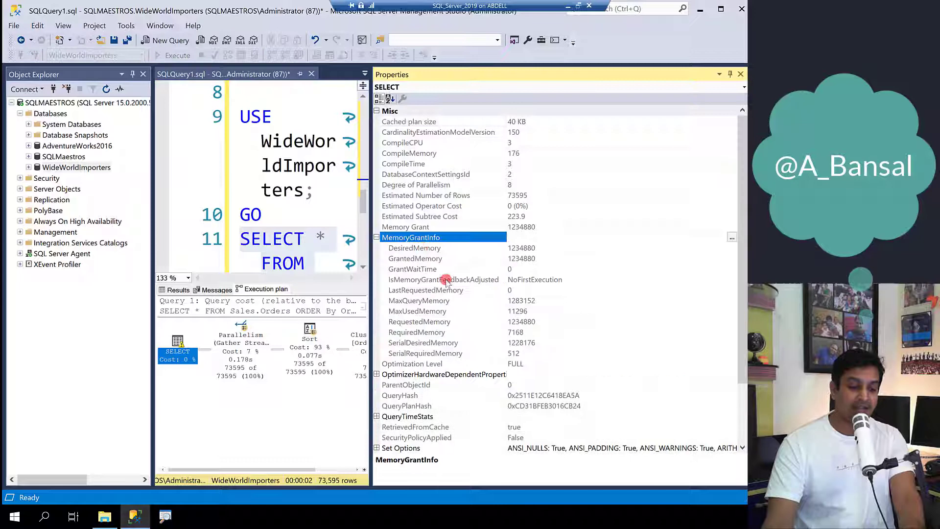
pyautogui.click(443, 279)
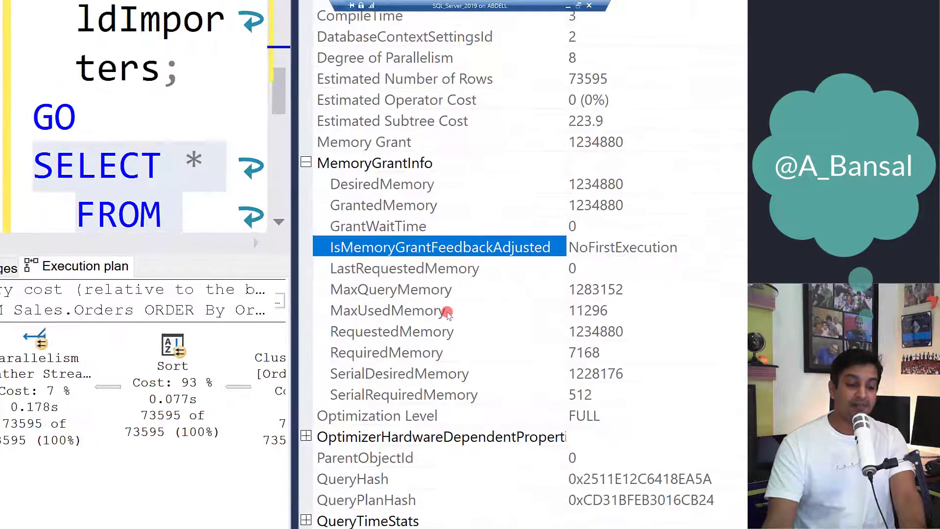
pyautogui.moveTo(495, 276)
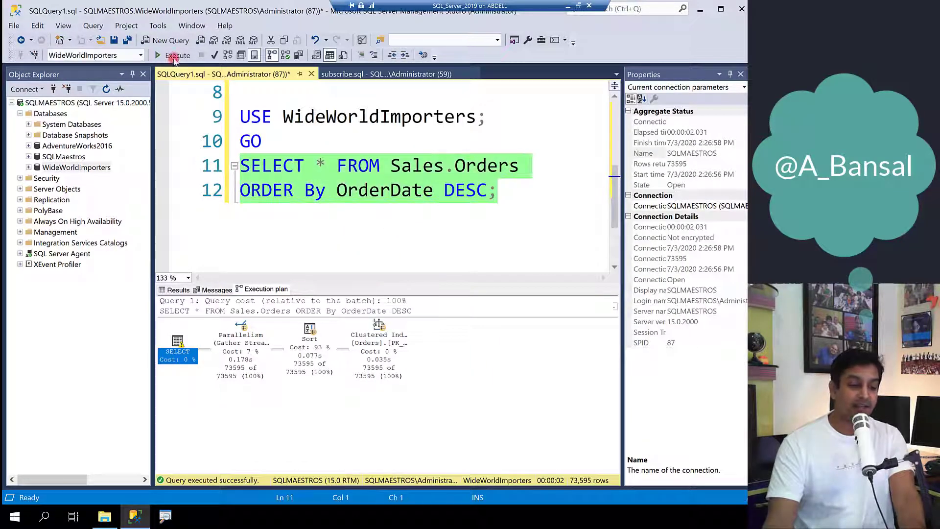
# Re-run the Sales.Orders query and display the new execution plan.
pyautogui.click(174, 55)
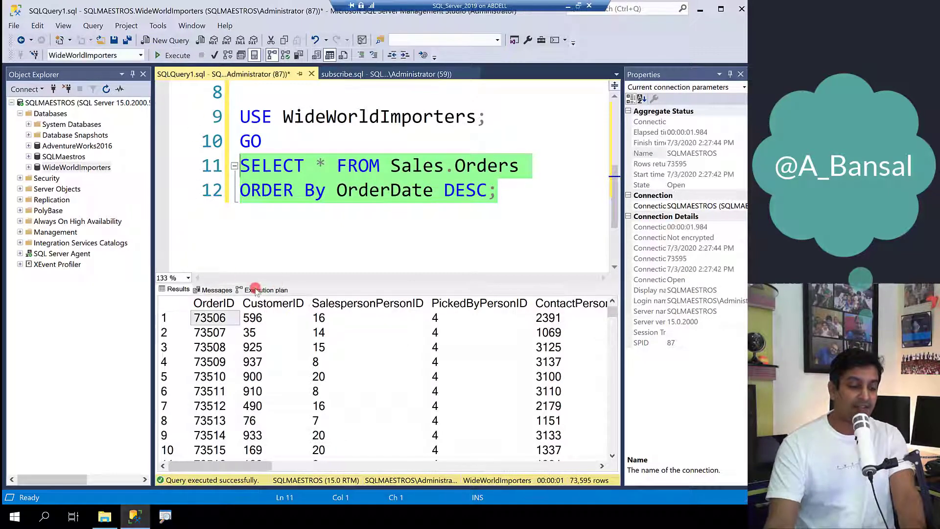
pyautogui.click(267, 290)
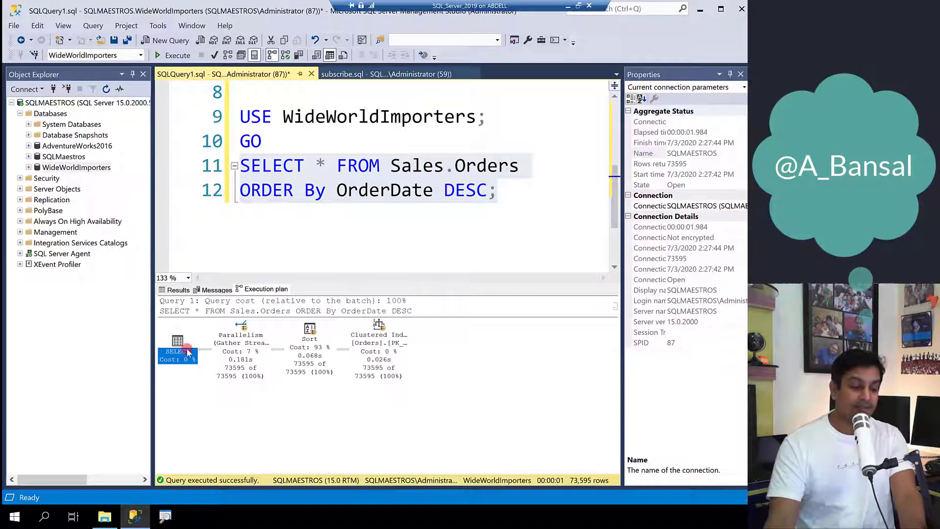
pyautogui.moveTo(177, 350)
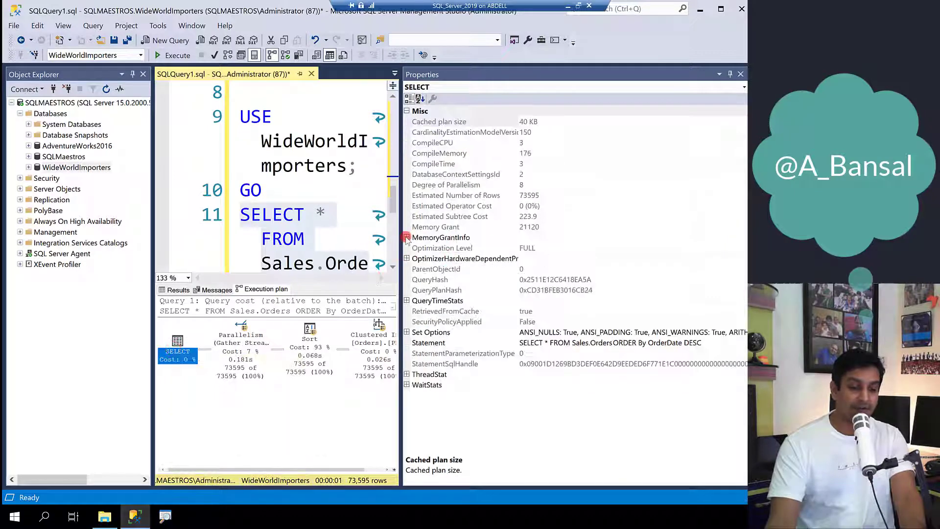
# Review the new MemoryGrantInfo: 21,120 granted after 1,234,880, feedback YesAdjusting.
pyautogui.click(407, 237)
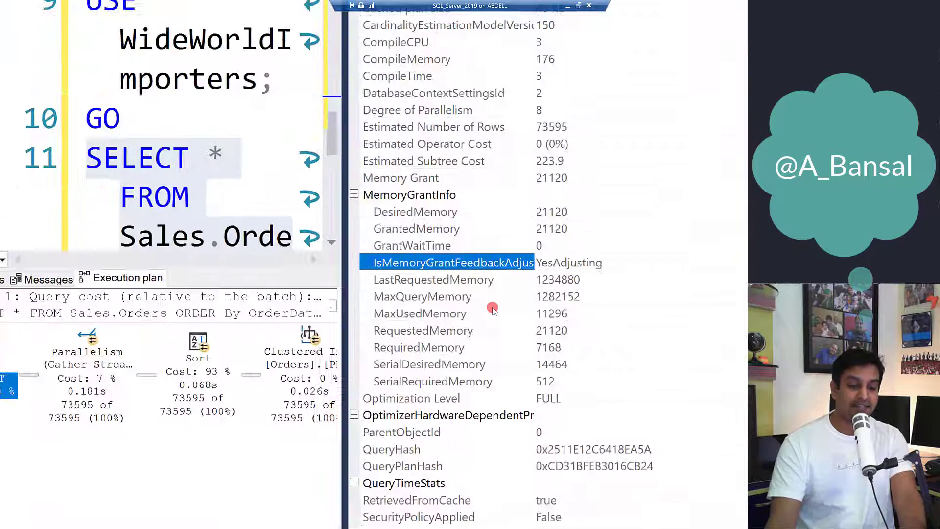
pyautogui.scroll(-3)
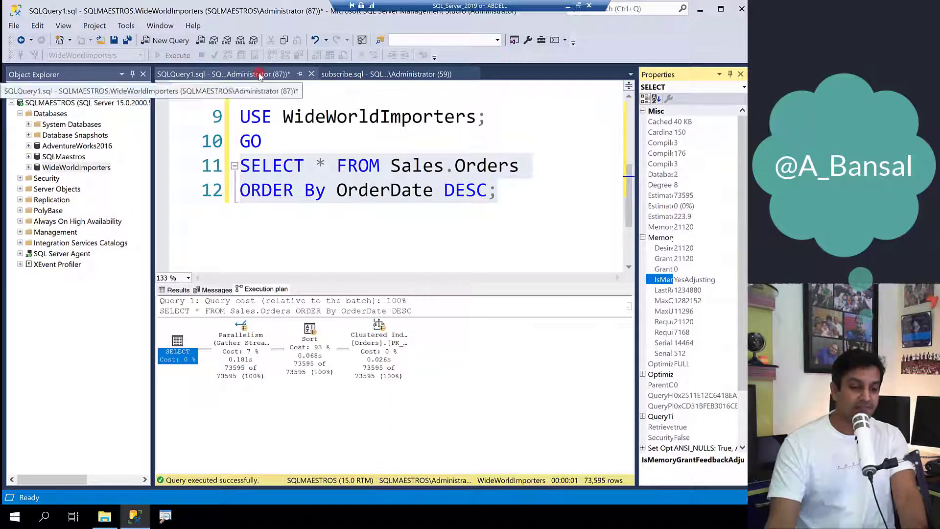
# Show the subscribe.sql script and highlight the SQLServerGeeks.com site name.
pyautogui.click(342, 73)
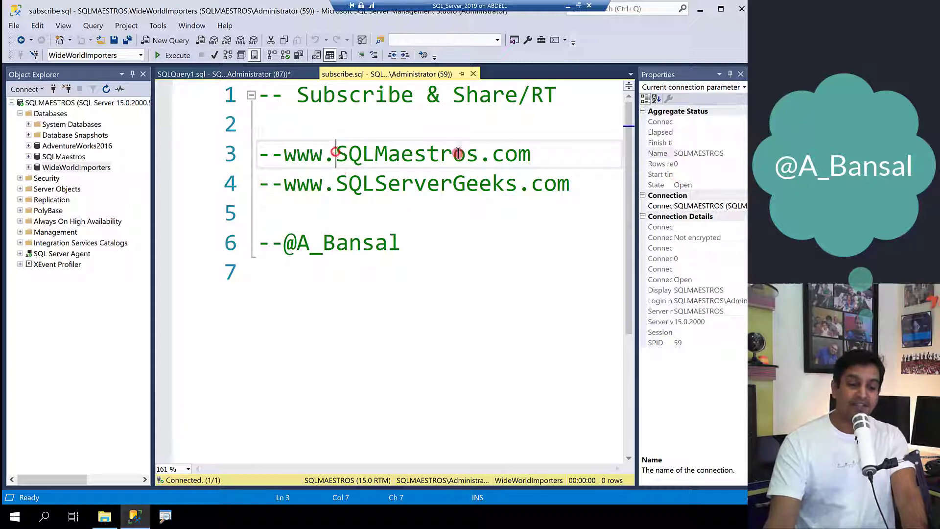
pyautogui.moveTo(336, 183); pyautogui.dragTo(558, 183)
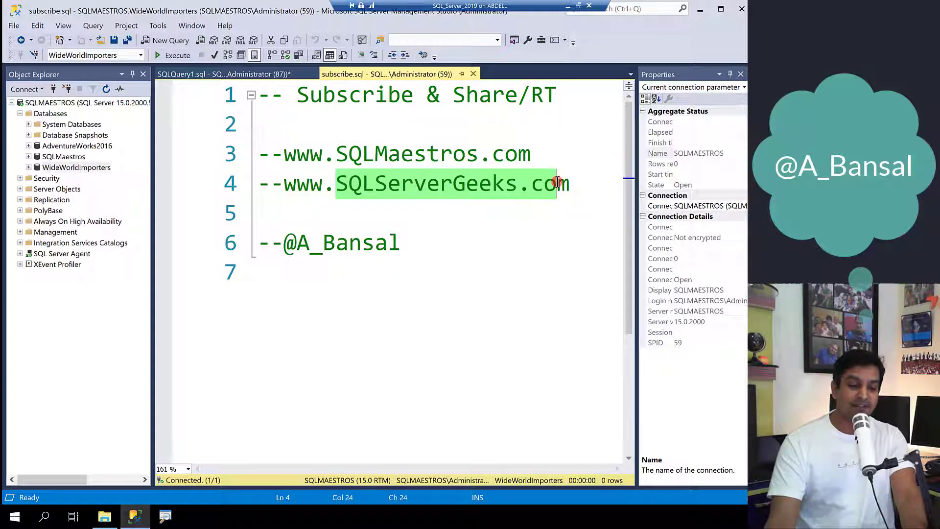